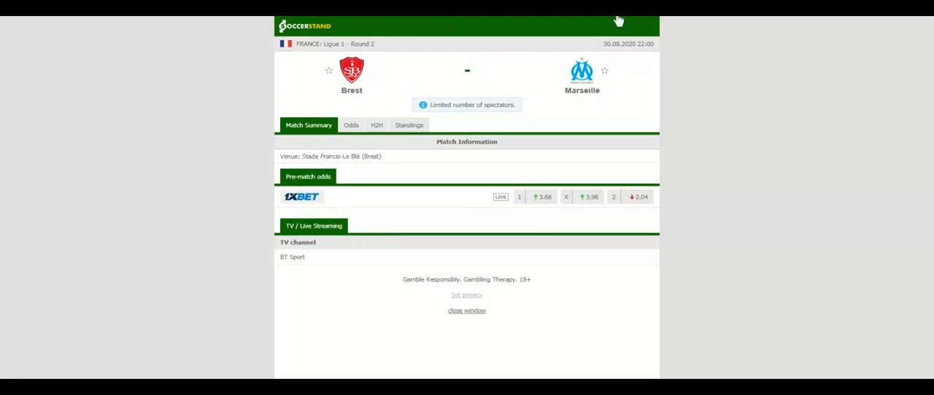
Step: Switch the Brest vs Marseille match page to the Standings tab
click(409, 124)
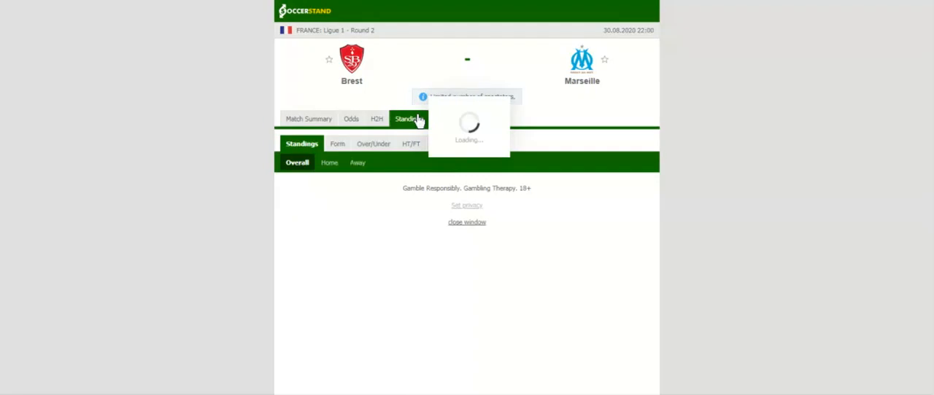
Step: Load the league standings table and scroll down through it
click(408, 119)
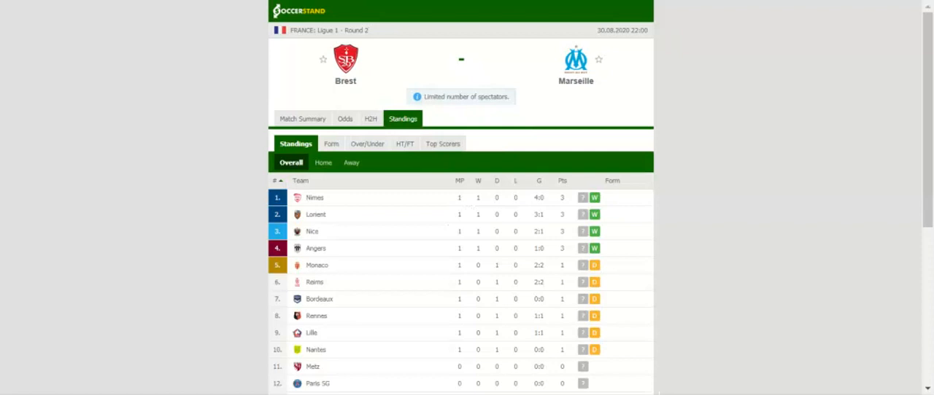
scroll(down, 3)
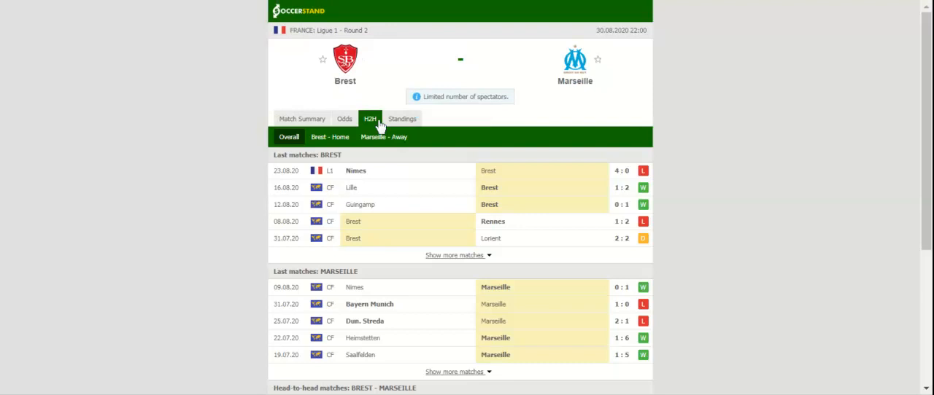
mouse_move(379, 125)
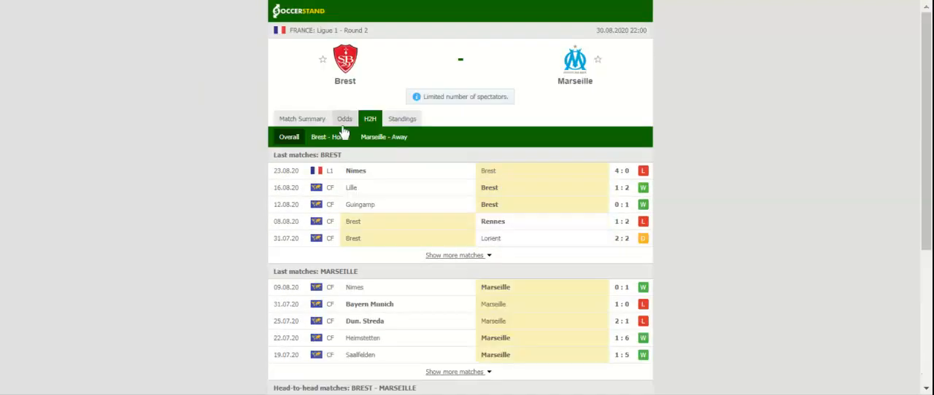
click(344, 118)
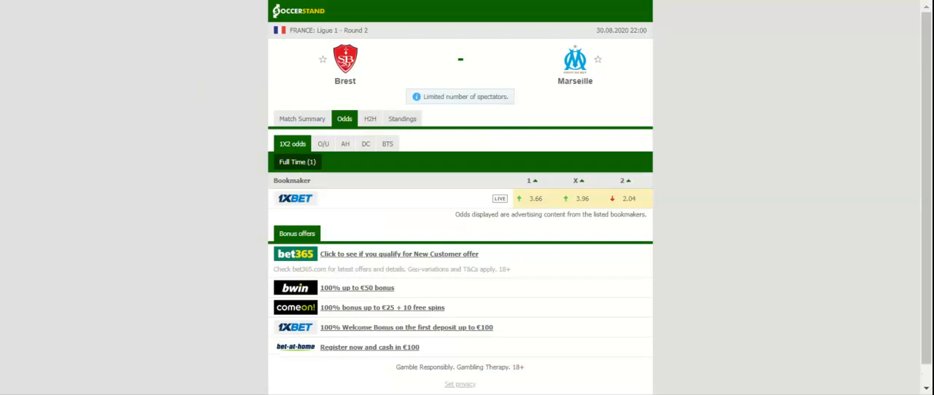
Step: Show the both-teams-to-score odds (Yes 1.67, No 2.14)
click(387, 143)
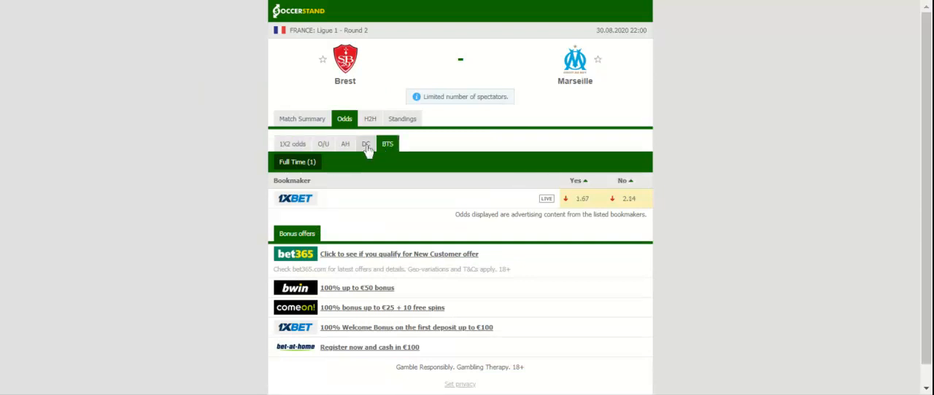
Step: View double-chance odds, then the 14 full-time Asian handicap lines
click(365, 144)
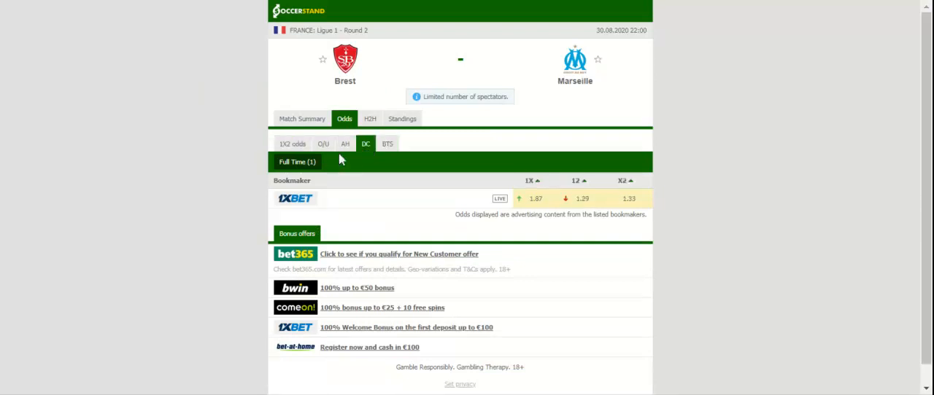
mouse_move(224, 7)
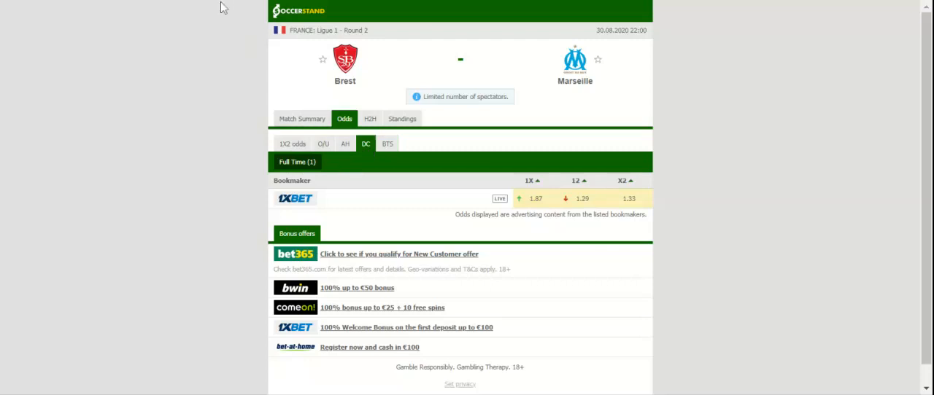
click(344, 143)
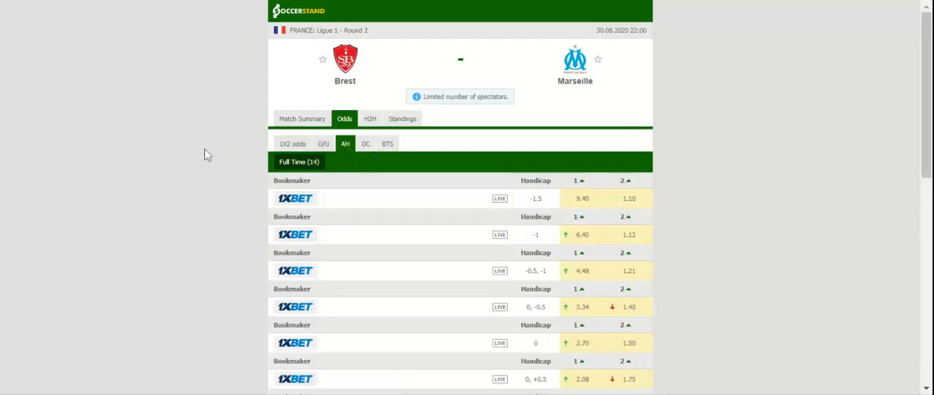